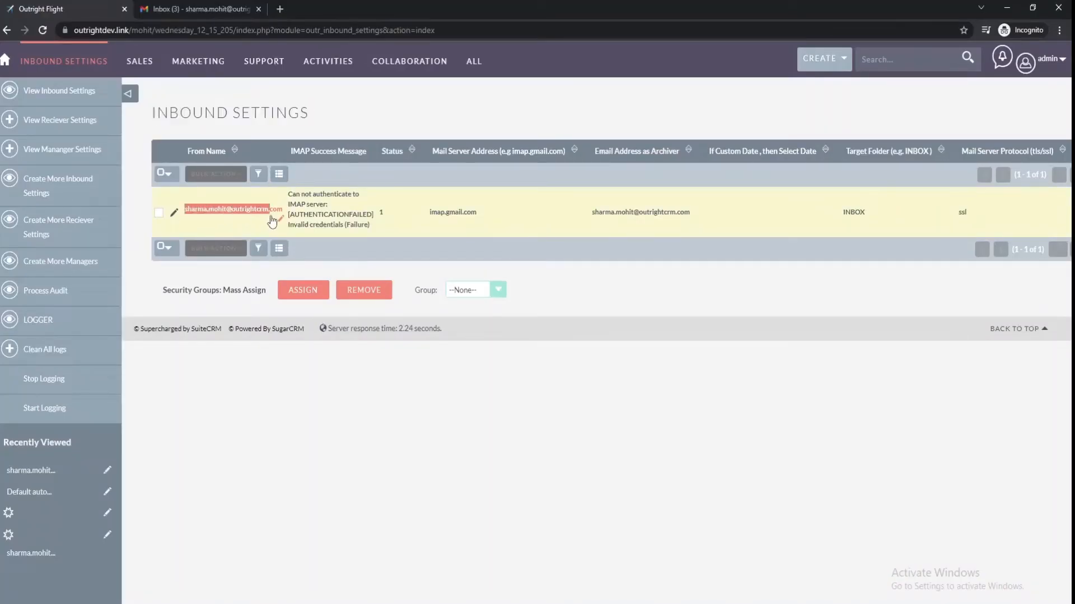
mouse_move(289, 197)
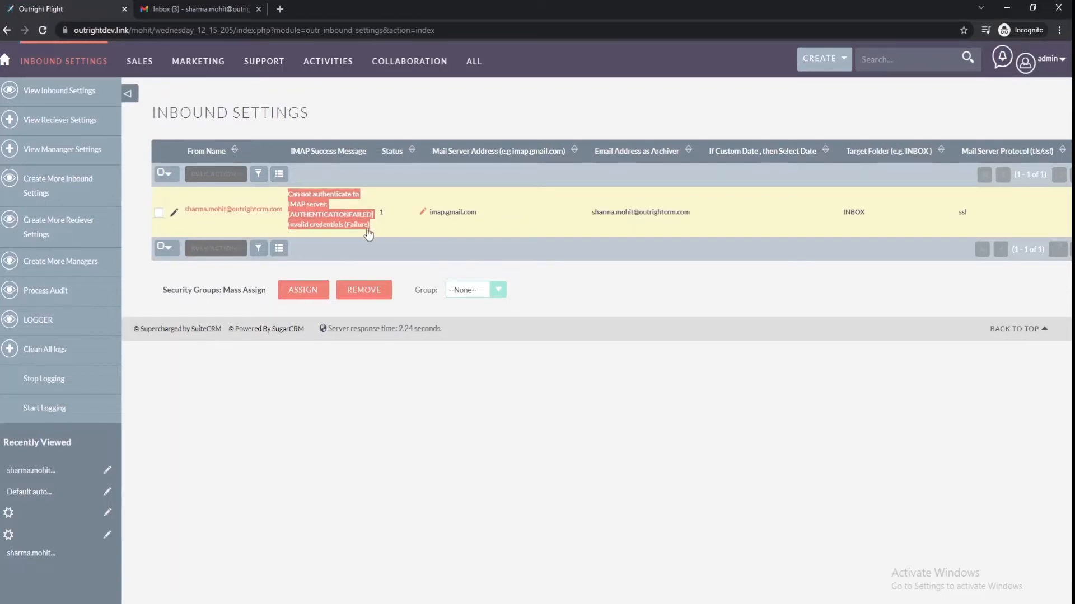
- From the Gmail inbox, reach the Google Account home page via the apps grid
left_click(192, 9)
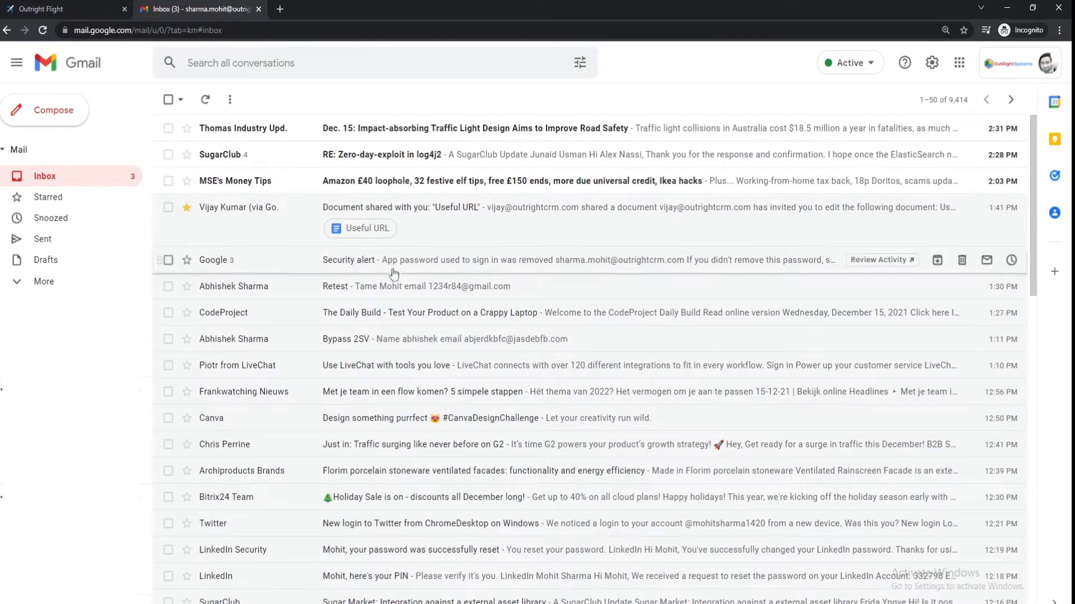
left_click(959, 63)
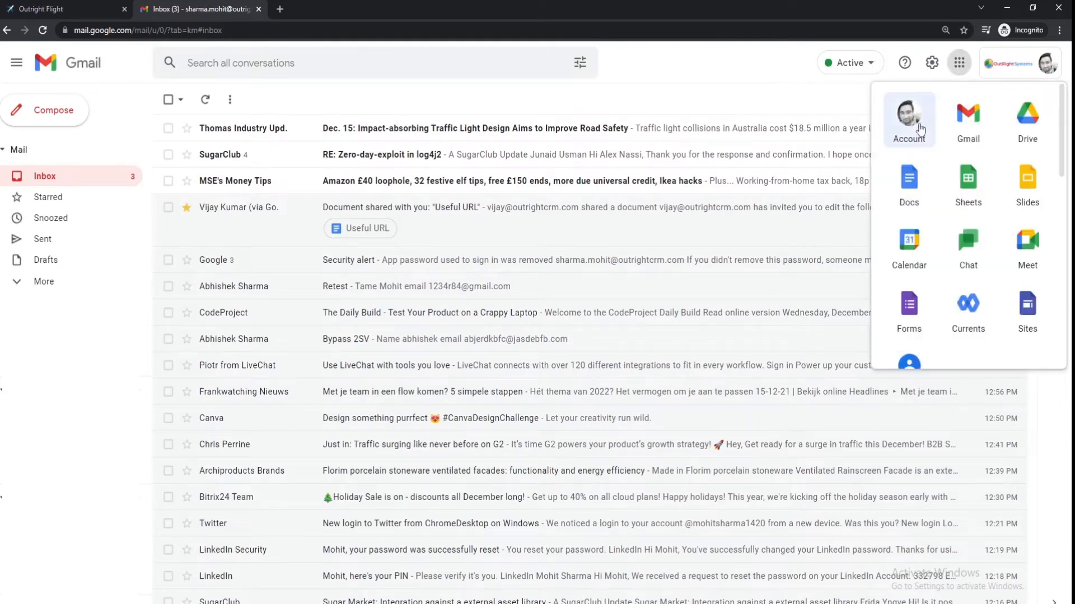
left_click(909, 114)
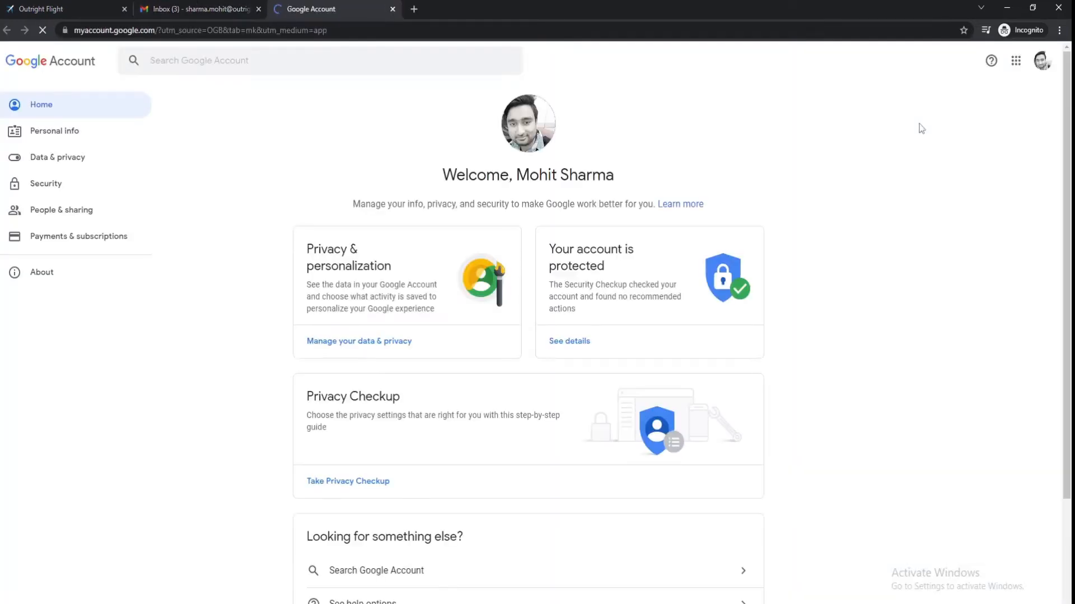
- Go to Security and request App passwords under Signing in to Google
left_click(45, 183)
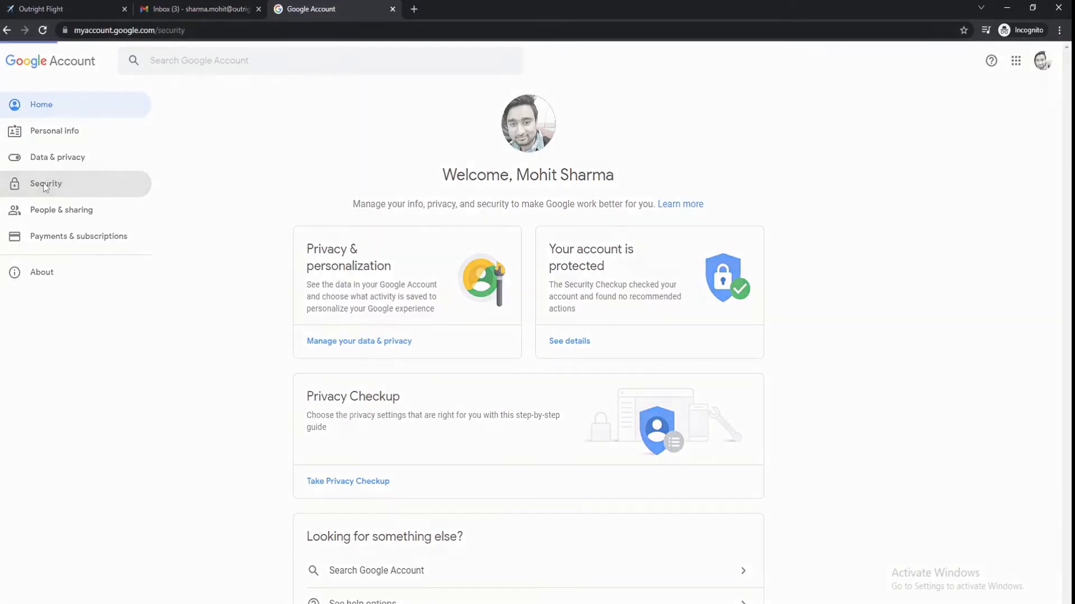
left_click(45, 184)
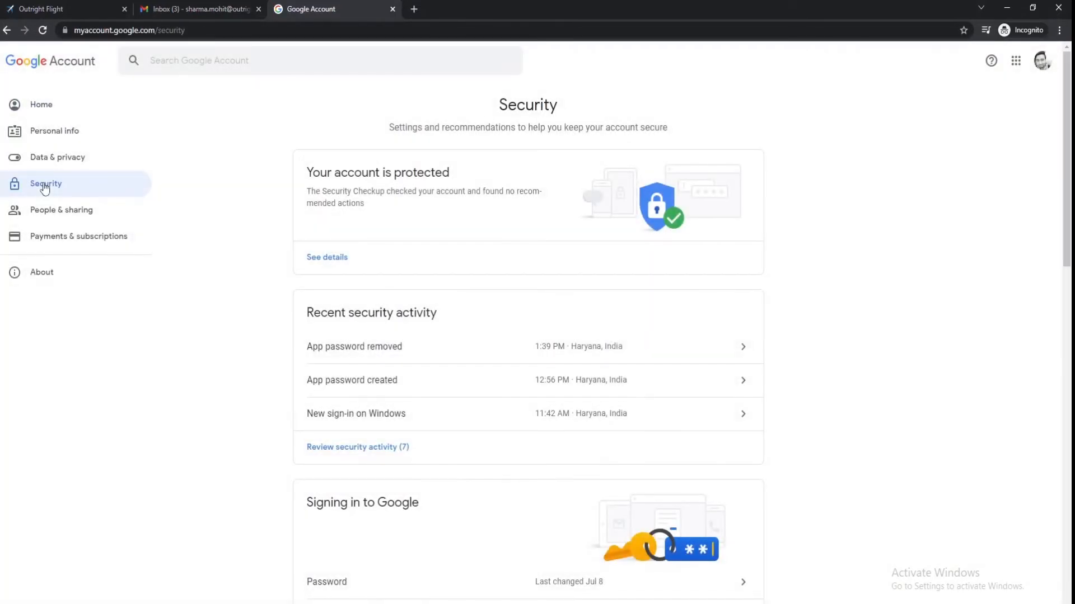
scroll("down", 3)
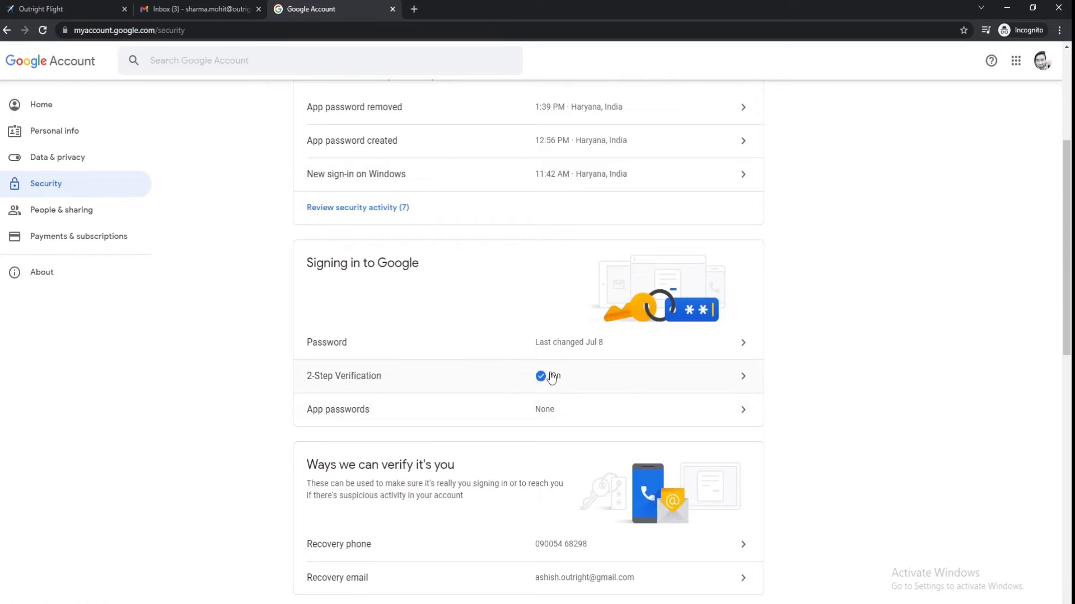
scroll("down", 3)
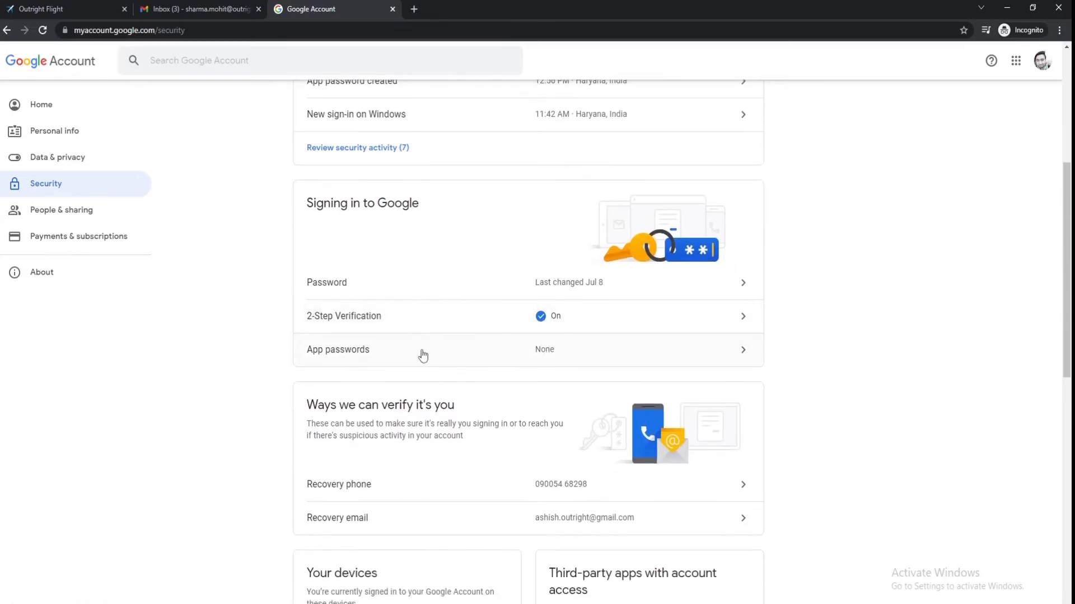
left_click(423, 355)
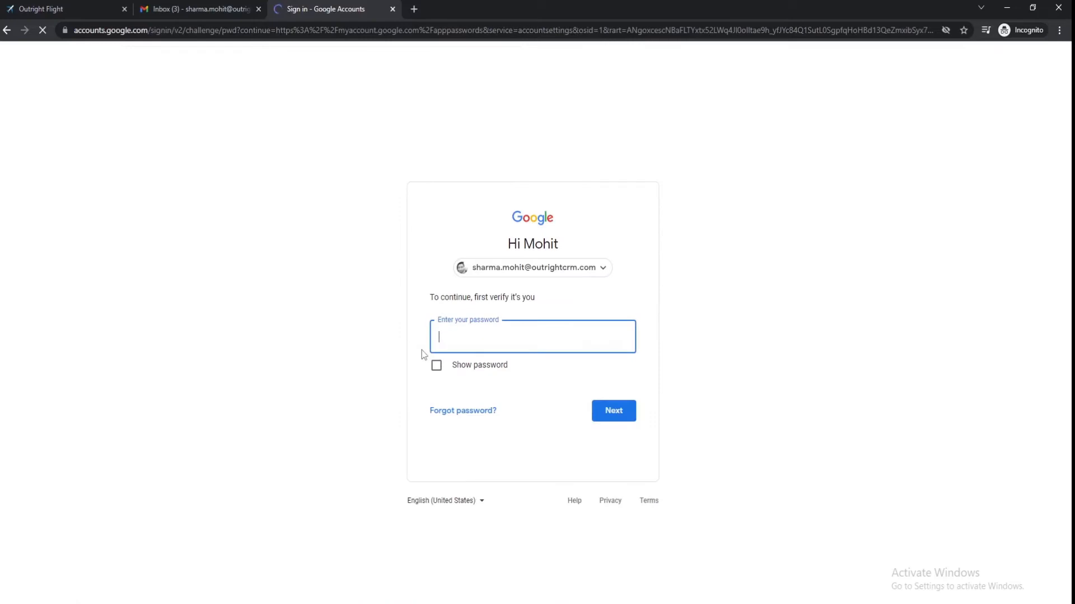
- Re-verify with the Google password so the App passwords page loads
type("••")
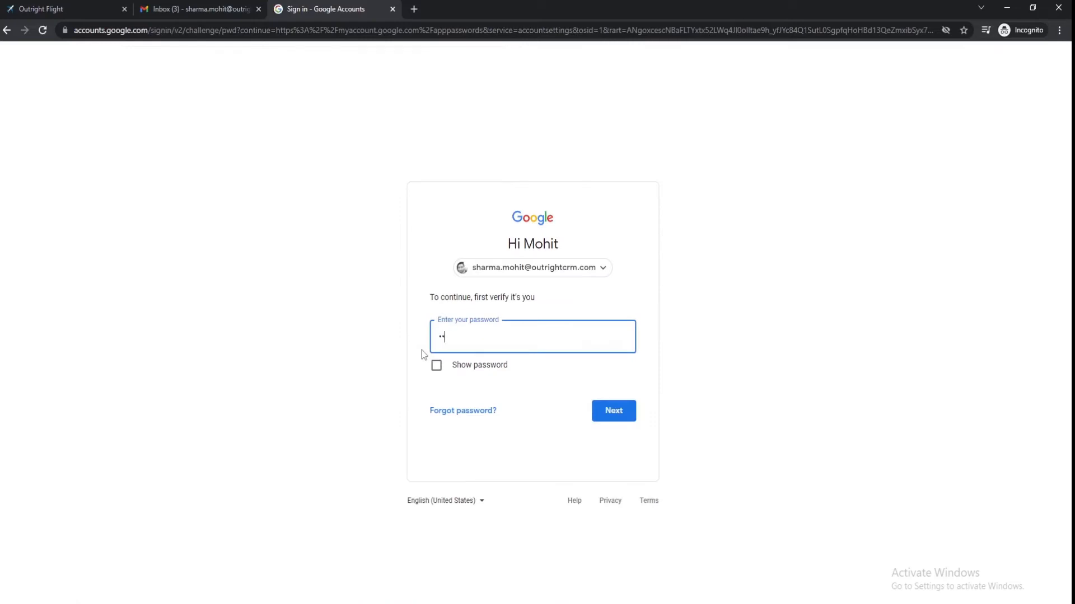
type("password")
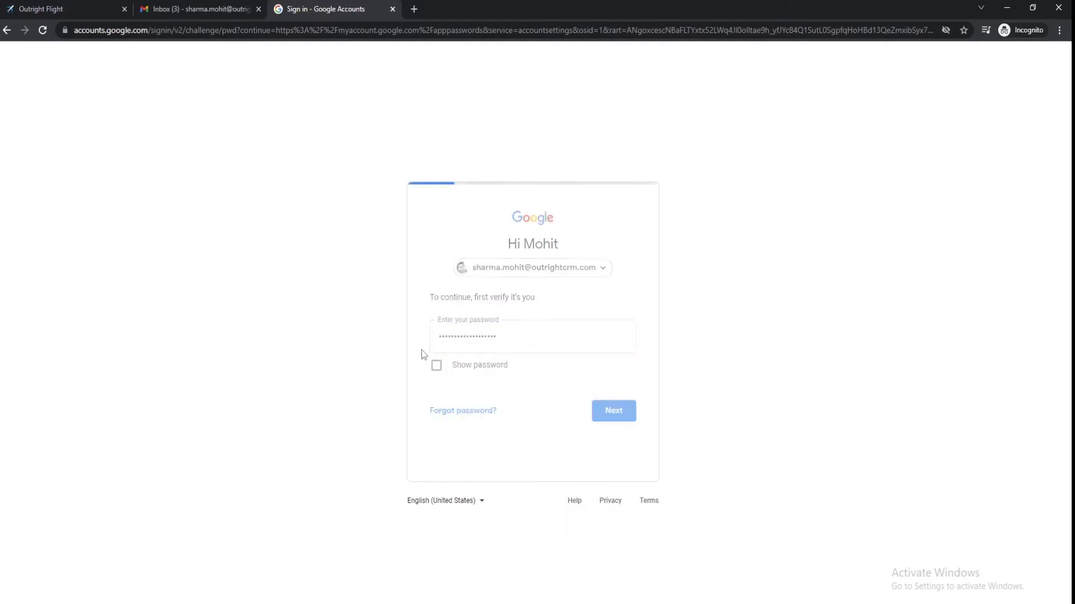
left_click(614, 411)
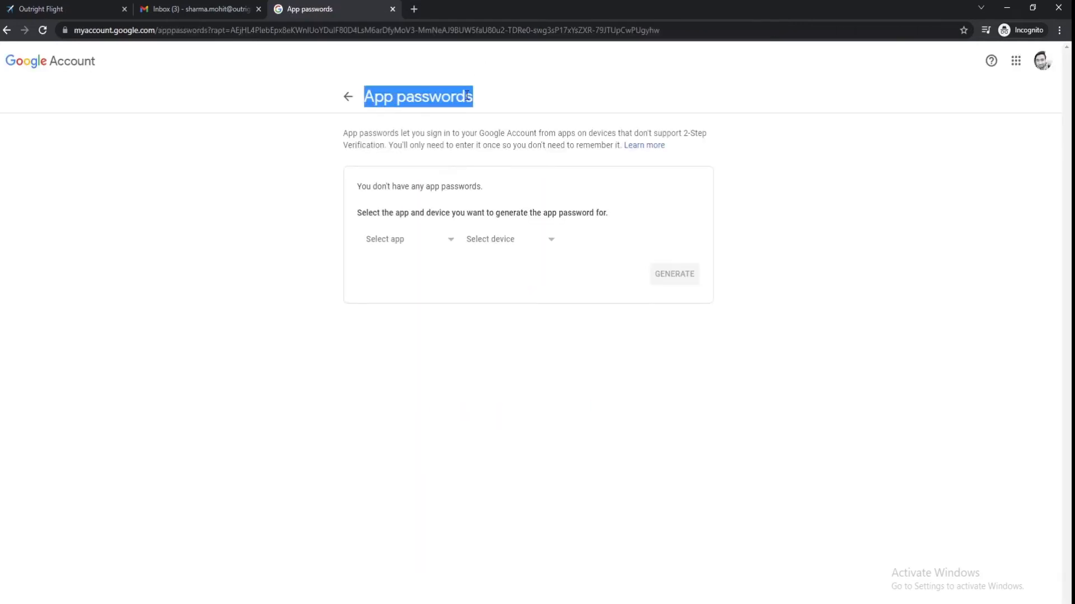
- Generate a Mail app password for Windows Computer, copy it, and return to SuiteCRM
left_click(408, 238)
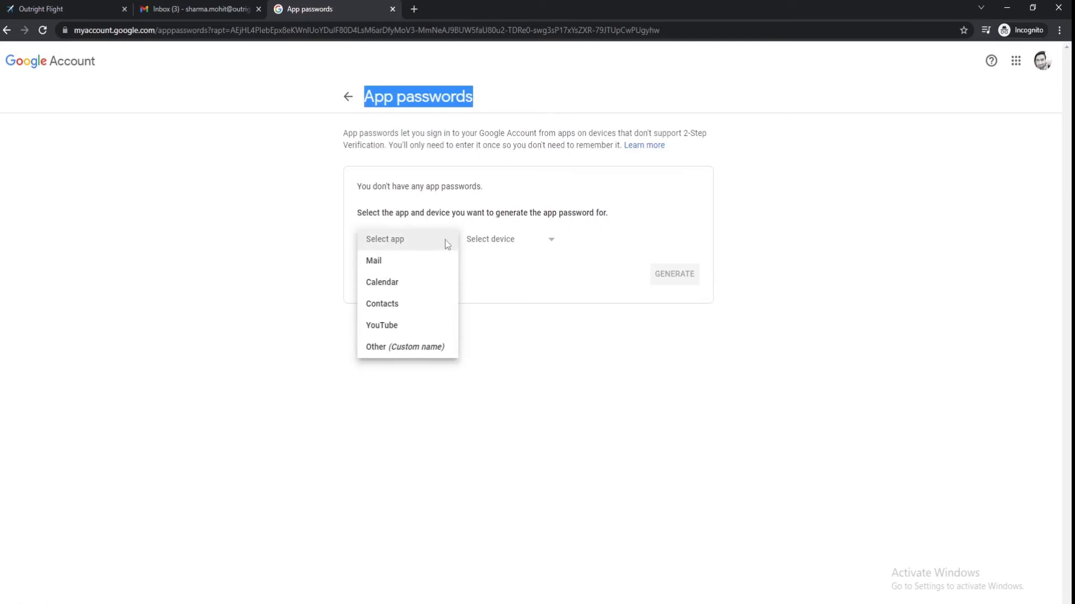
left_click(374, 261)
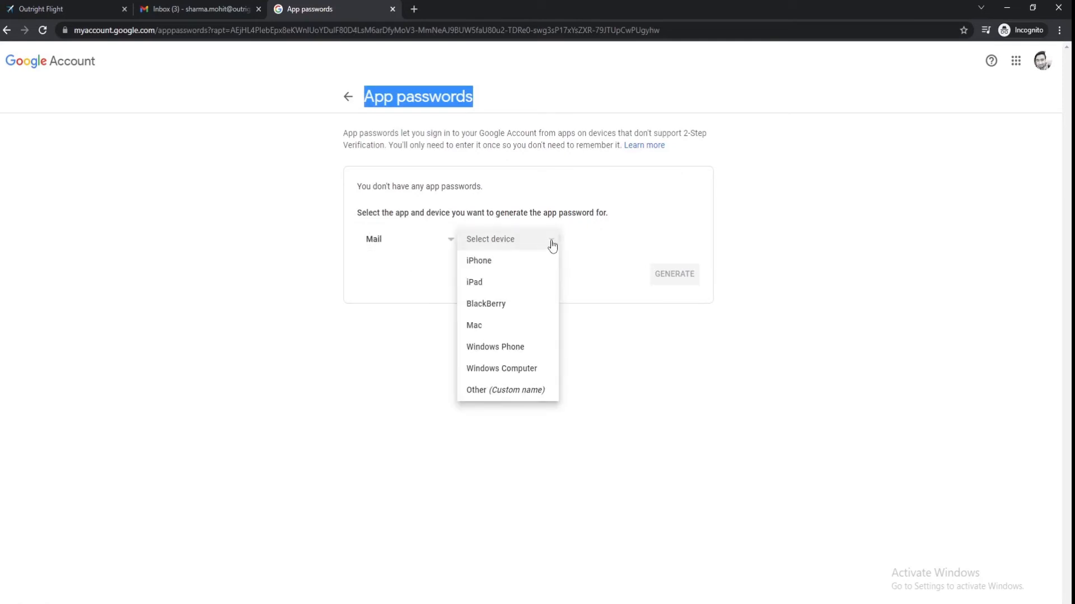
left_click(502, 368)
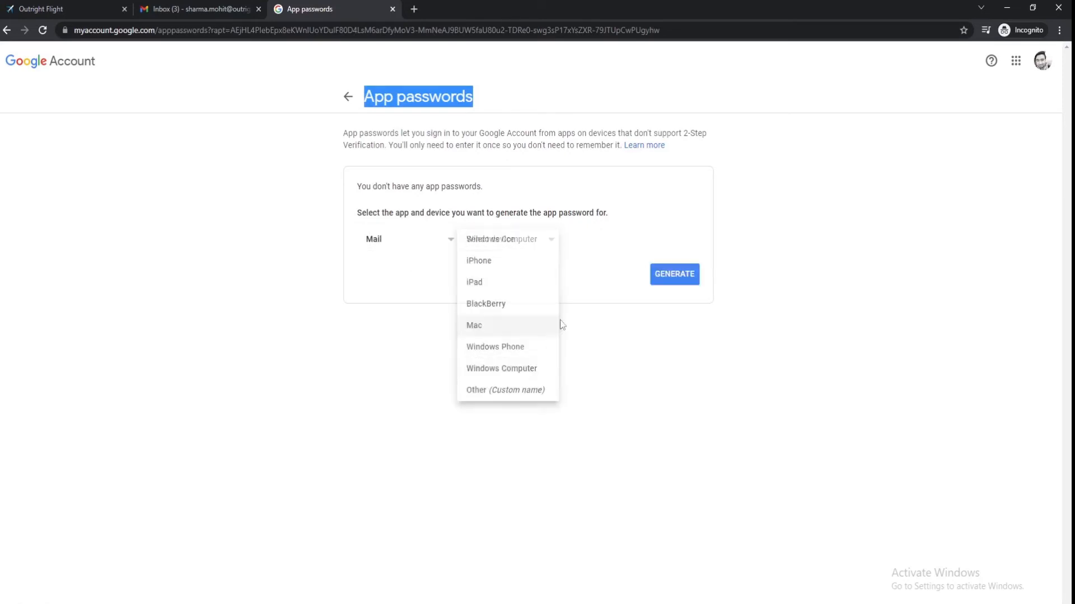
left_click(674, 274)
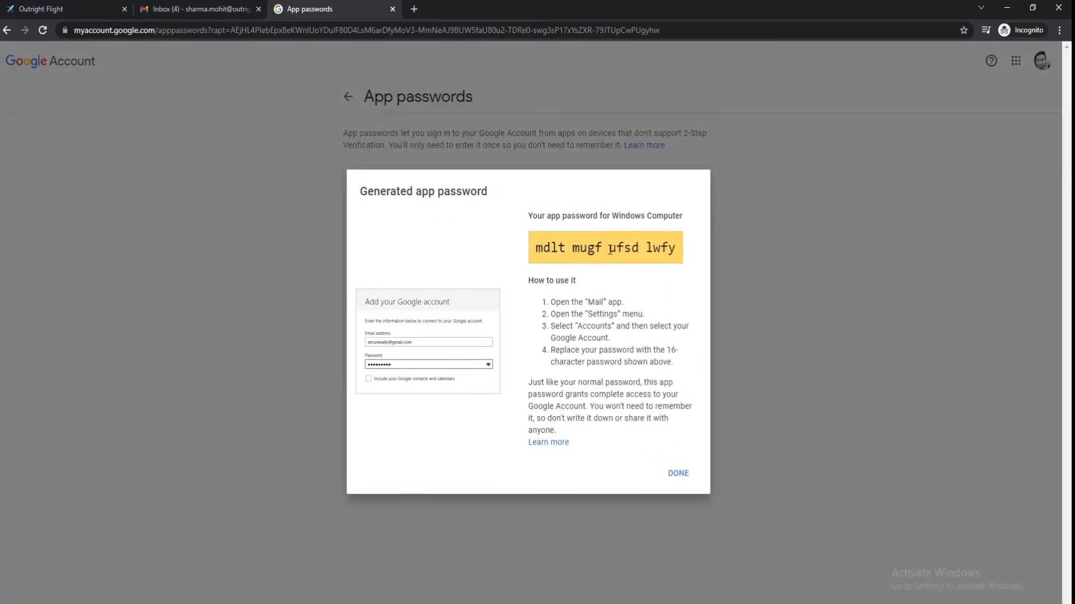
triple_click(604, 248)
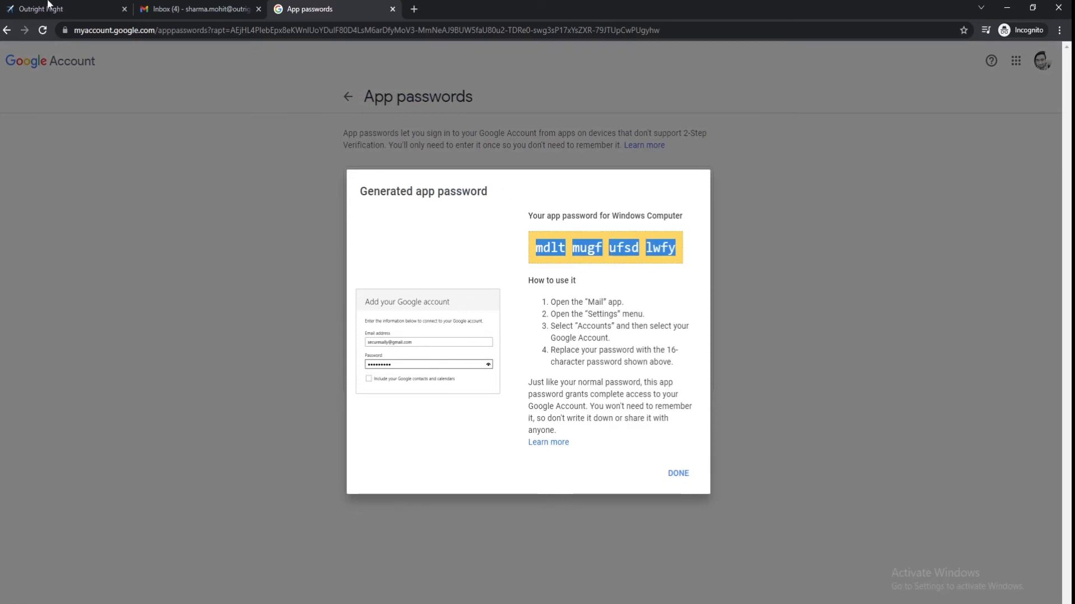
left_click(39, 9)
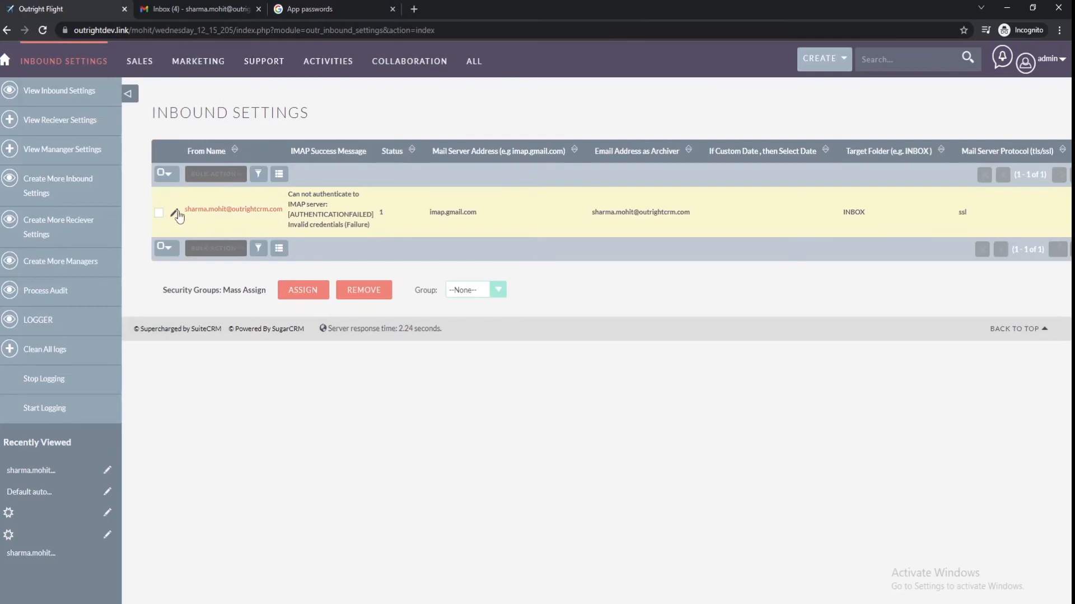
- Save the inbound setting with the new app password so IMAP reads successfully configured
left_click(177, 213)
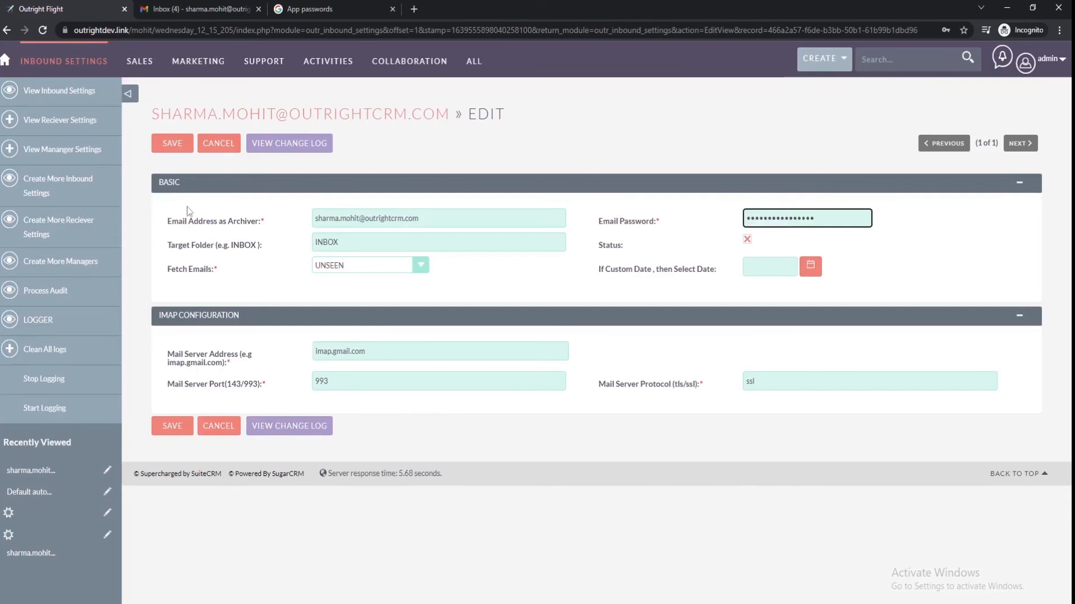
left_click(172, 143)
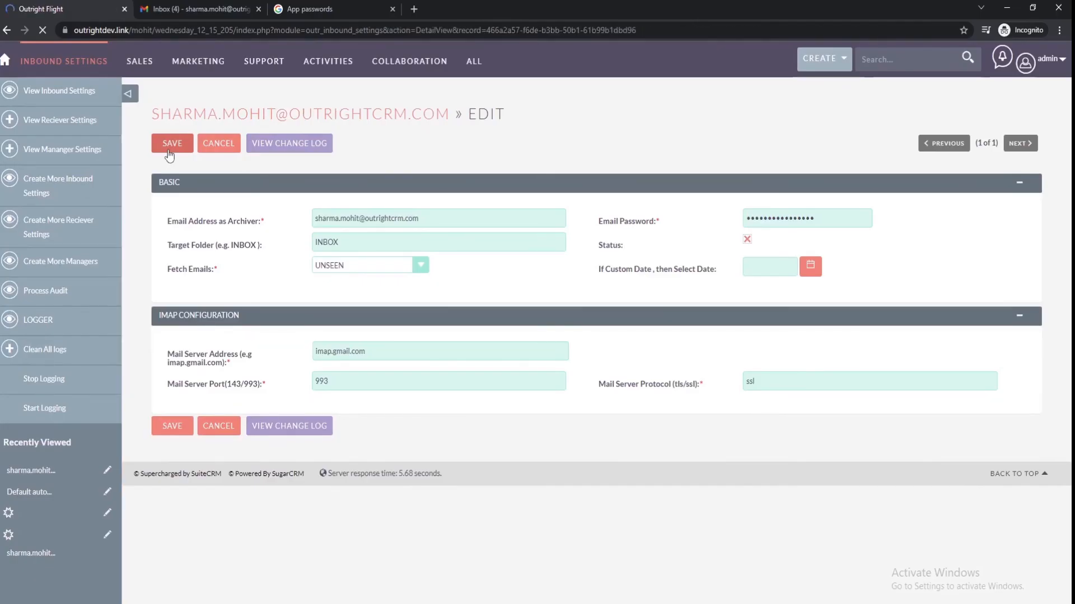
left_click(172, 143)
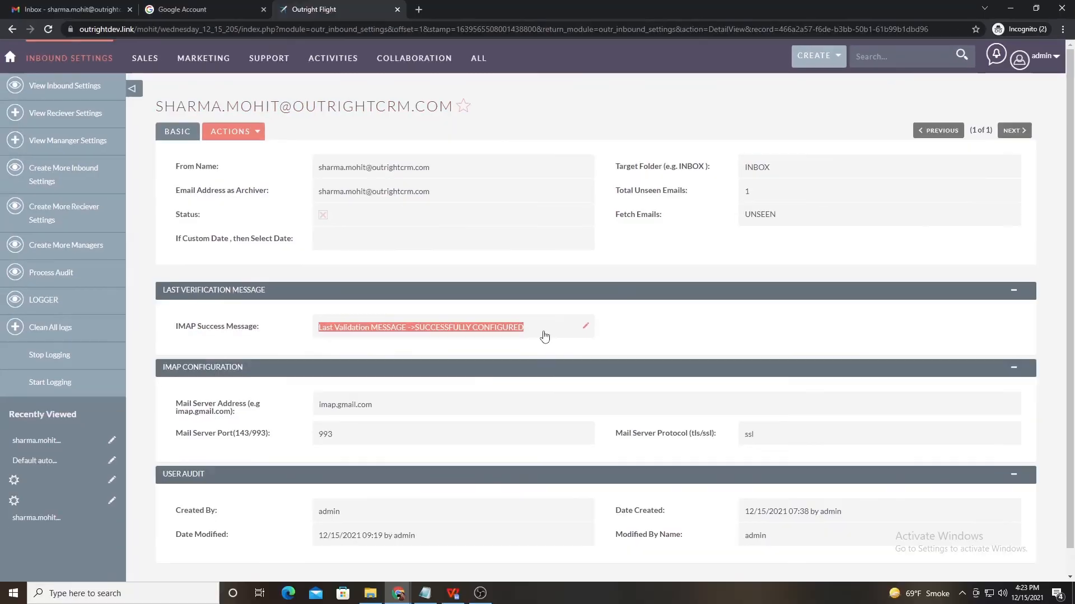
left_click(193, 9)
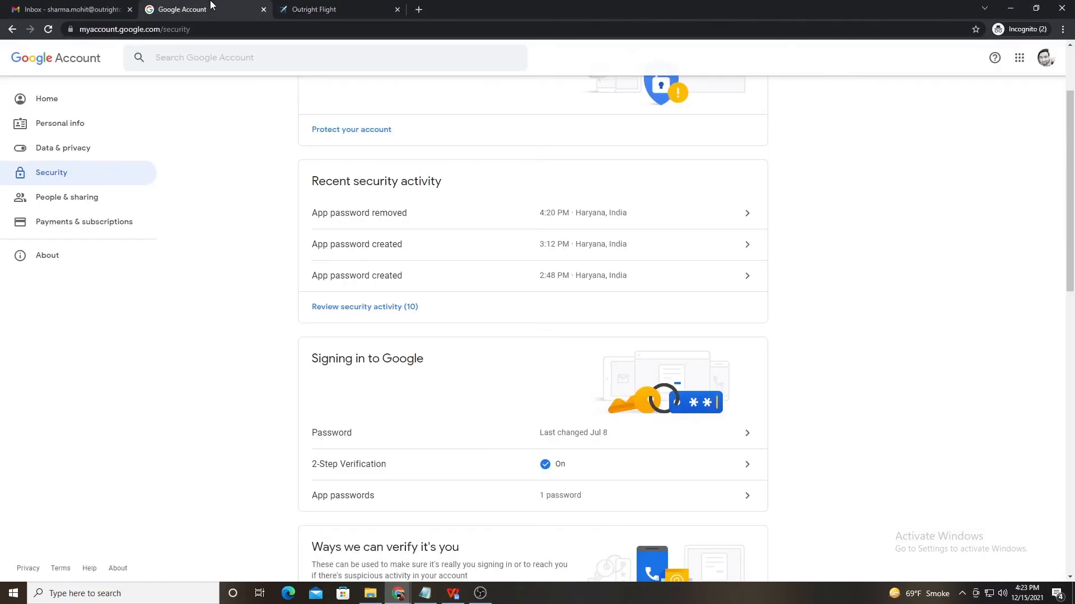
scroll("down", 3)
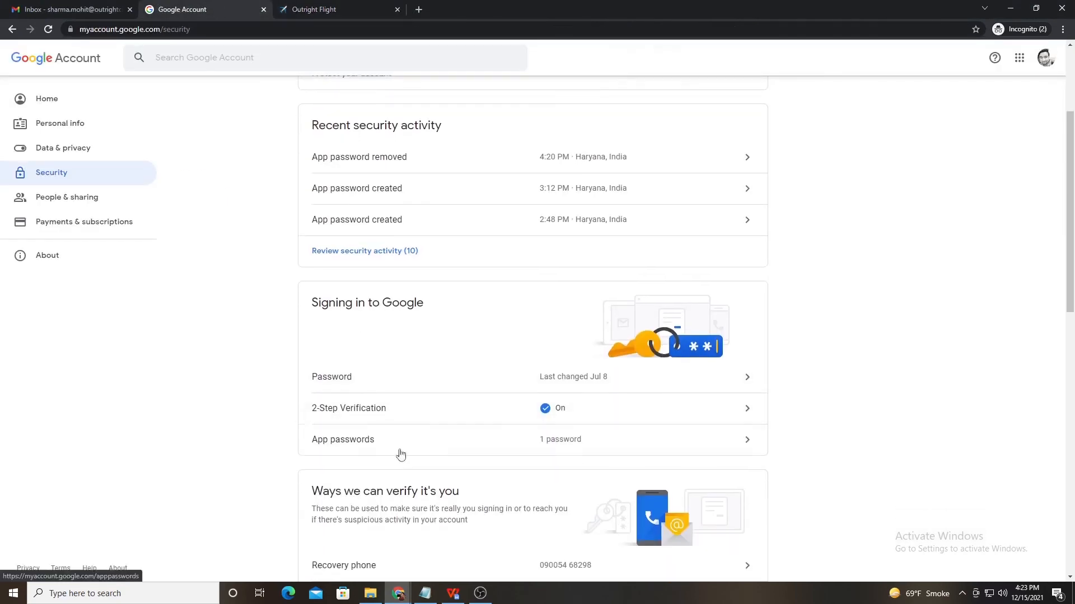
mouse_move(562, 415)
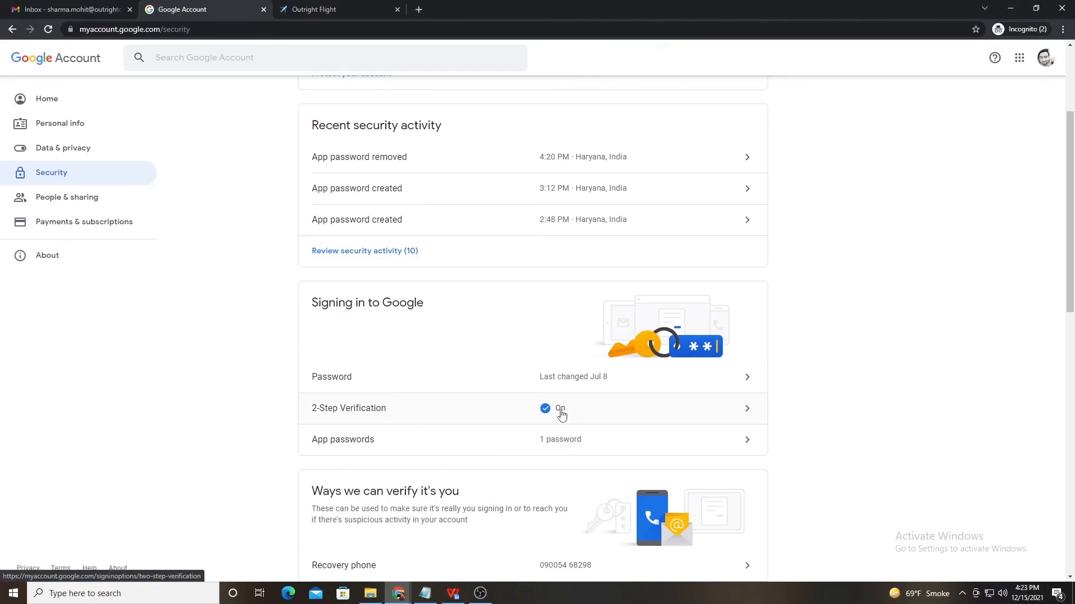